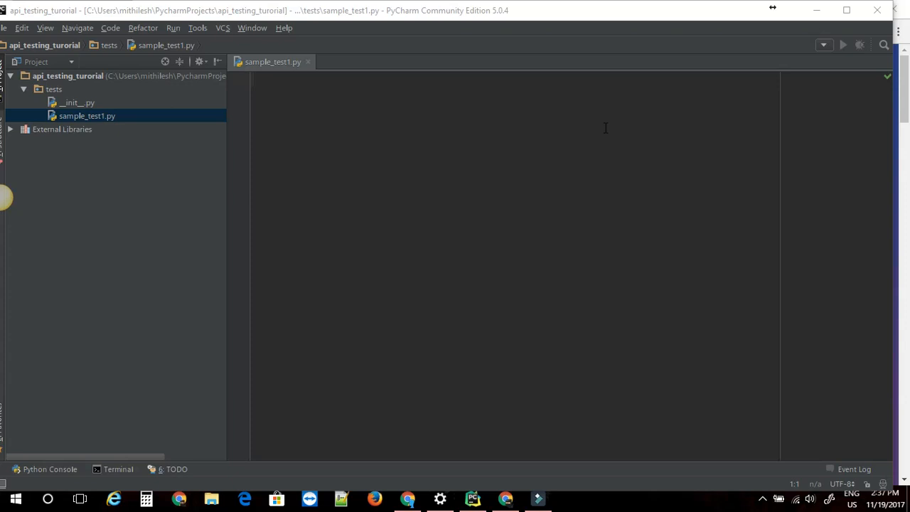
pyautogui.moveTo(549, 313)
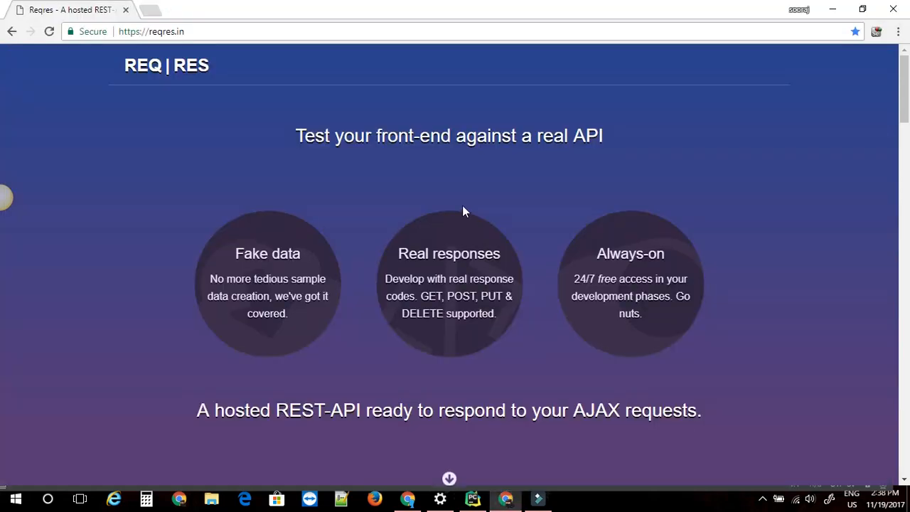
# Scroll the reqres.in page to the List Users GET example with its 200 JSON response
pyautogui.click(150, 31)
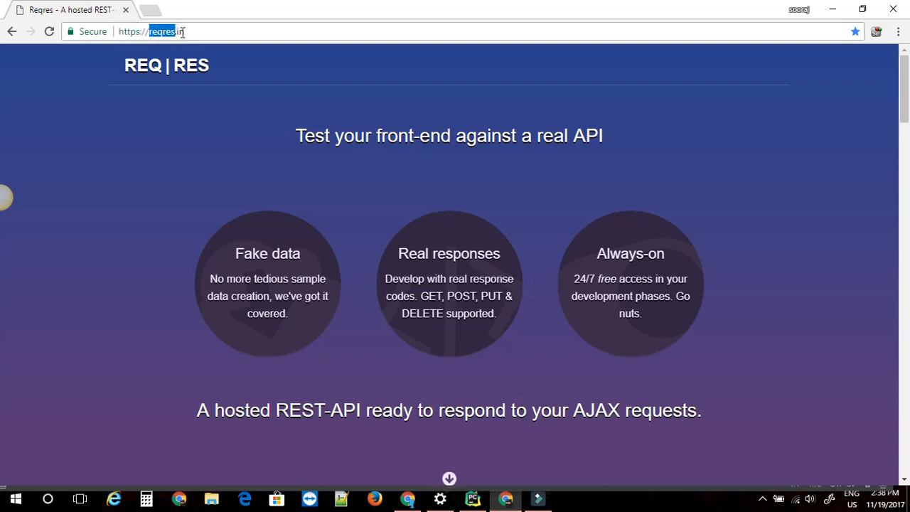
pyautogui.scroll(-3)
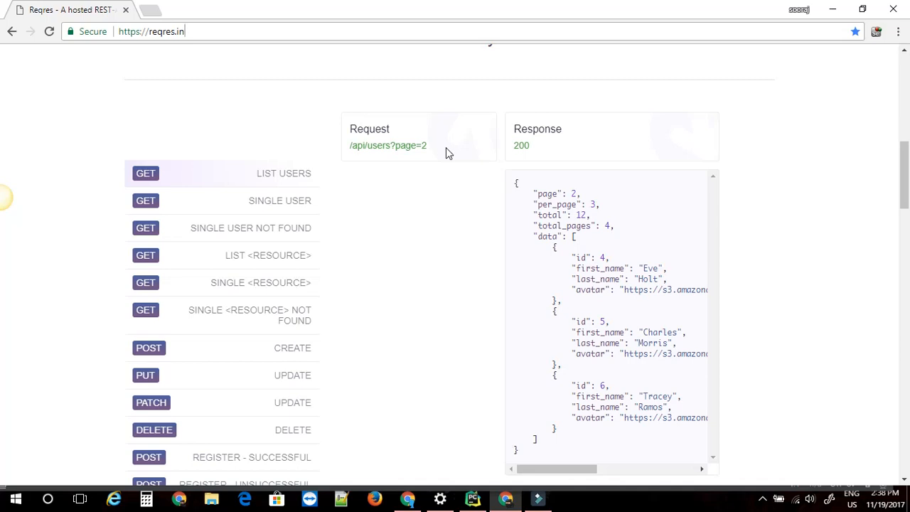
pyautogui.moveTo(466, 484)
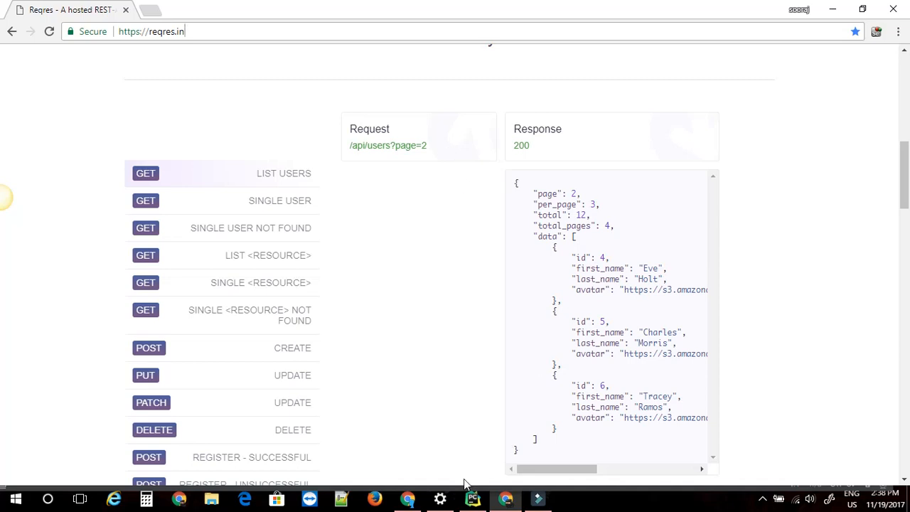
# Add 'import requests' and 'import json' at the top of sample_test1.py
pyautogui.click(473, 497)
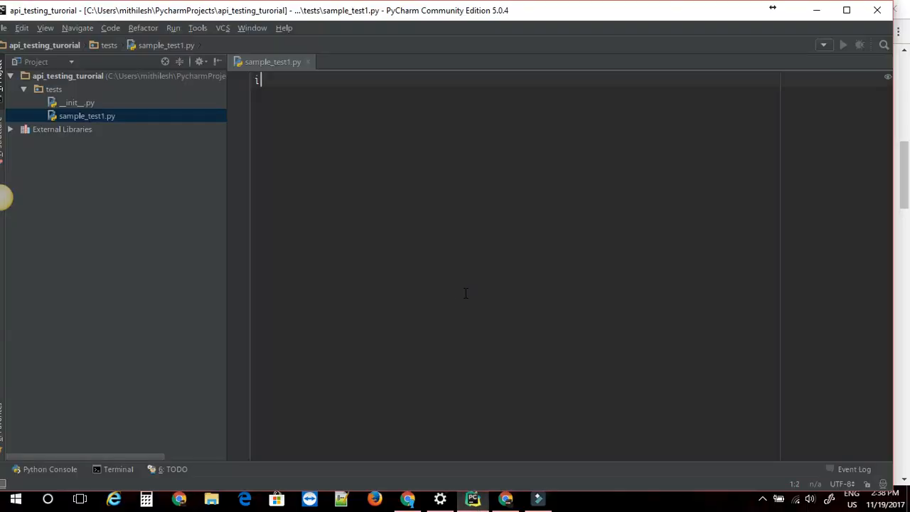
pyautogui.write('mport')
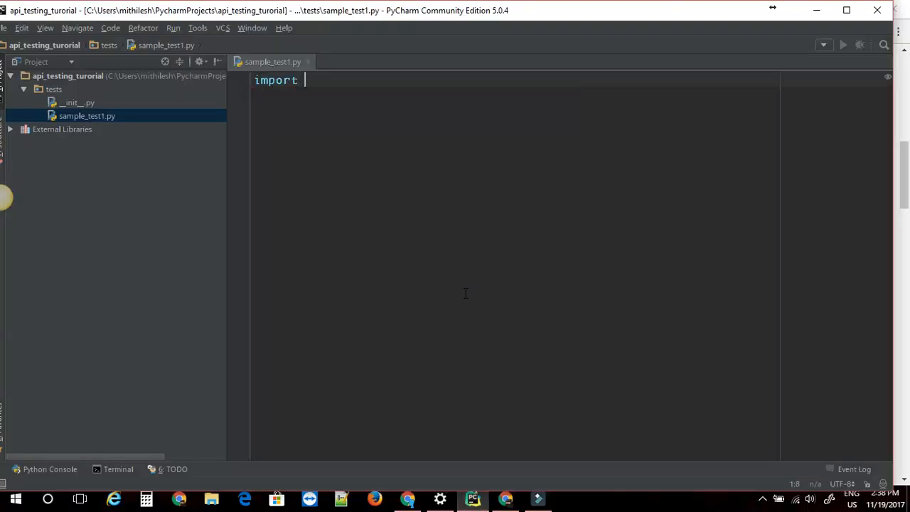
pyautogui.write('requests')
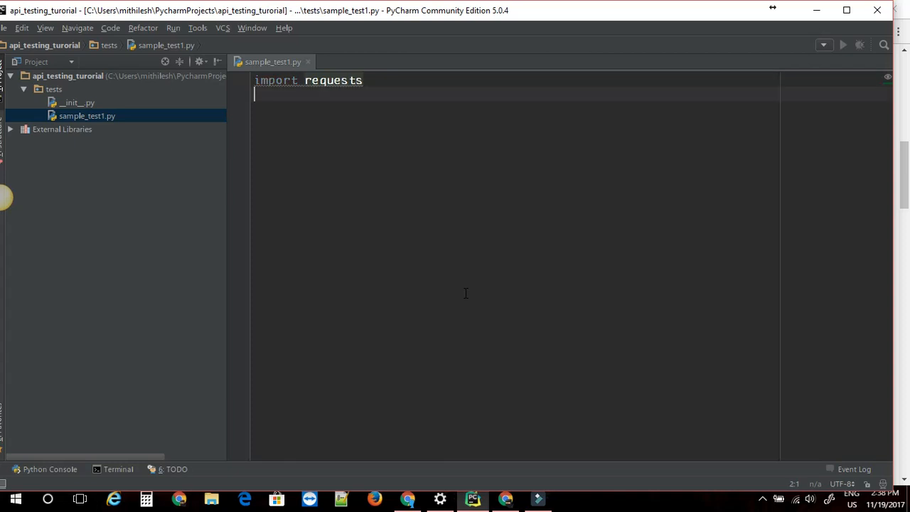
pyautogui.write('impor')
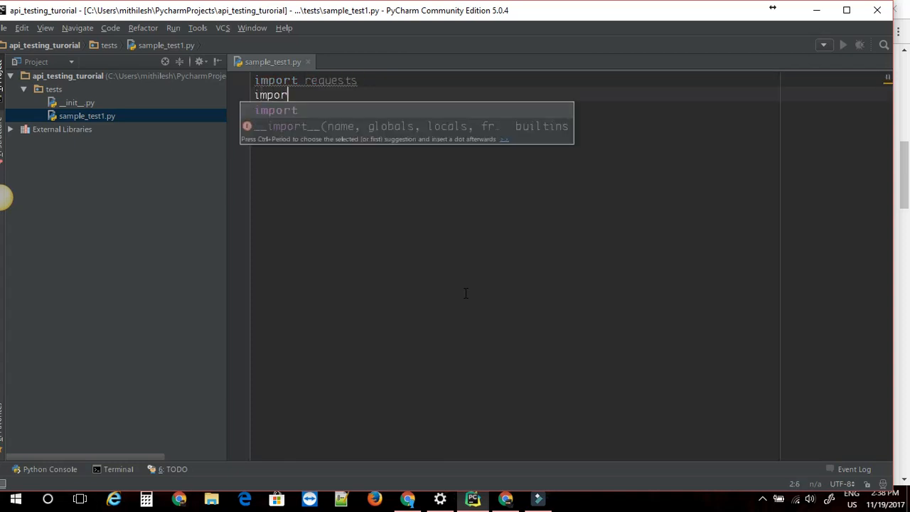
pyautogui.write('json')
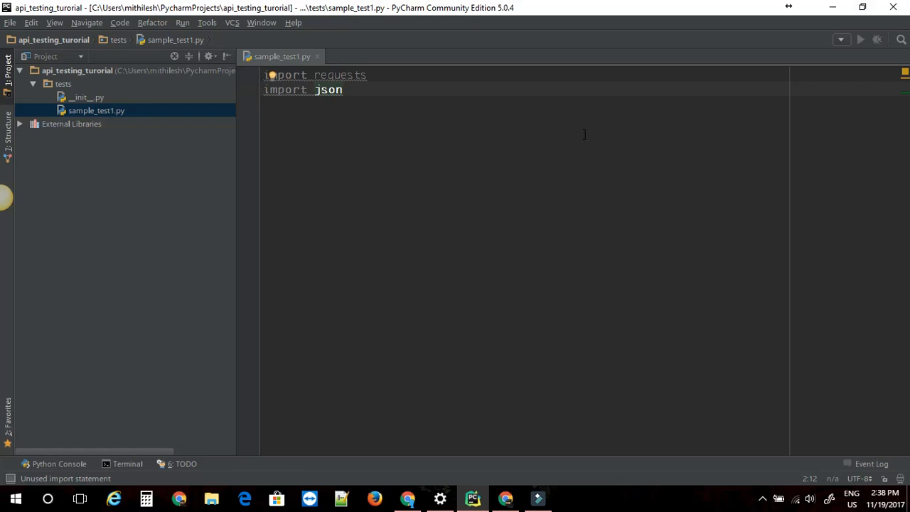
pyautogui.moveTo(498, 125)
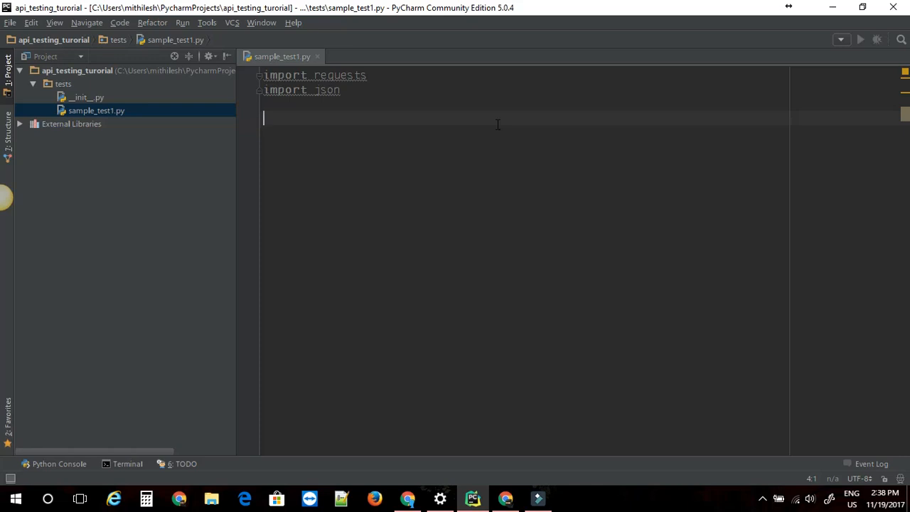
# Start a BASE_URL assignment and copy the reqres.in address from Chrome for it
pyautogui.write('B')
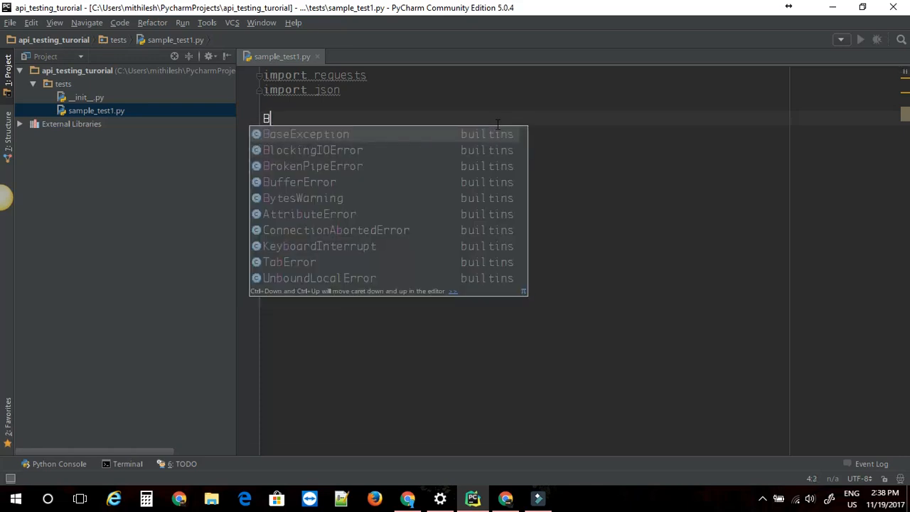
pyautogui.write('ASE_')
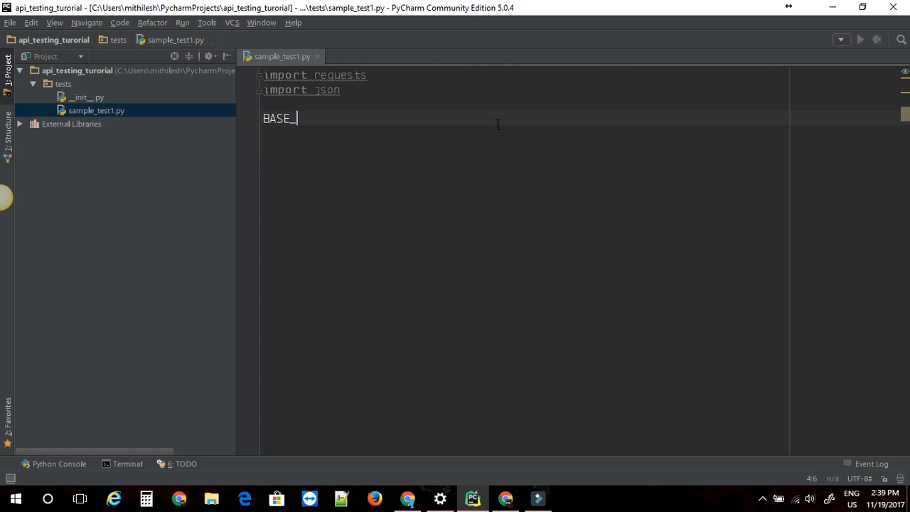
pyautogui.write('URL =')
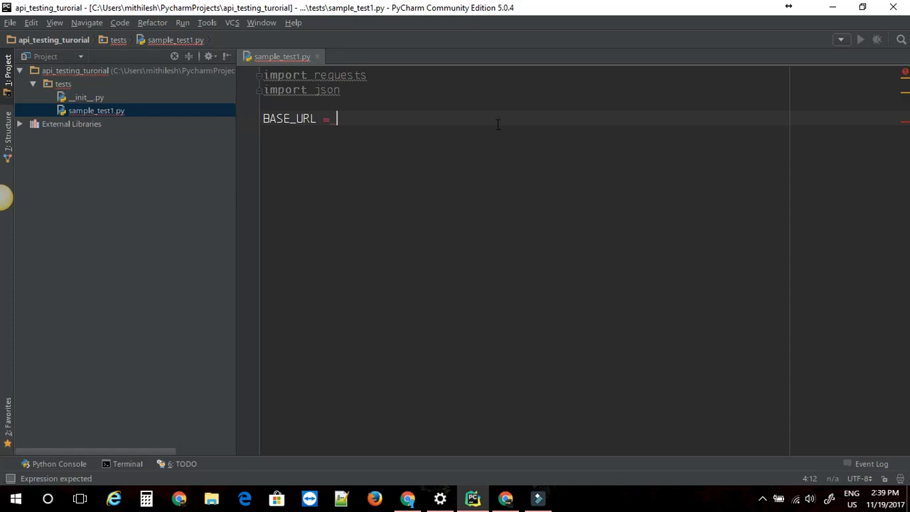
pyautogui.click(507, 498)
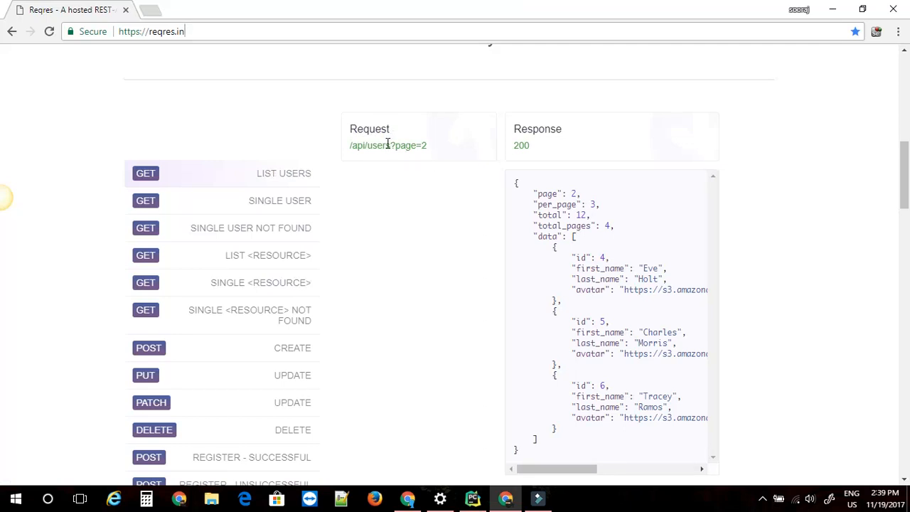
pyautogui.click(151, 31)
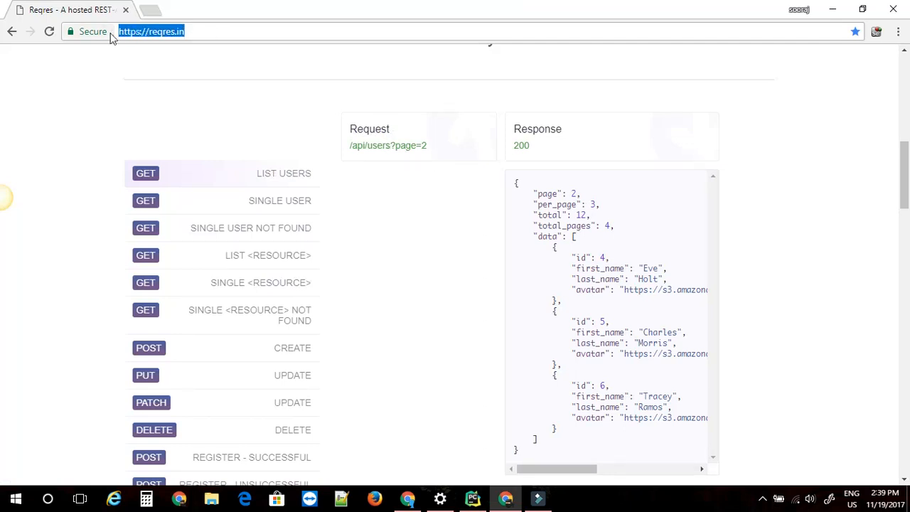
pyautogui.click(473, 498)
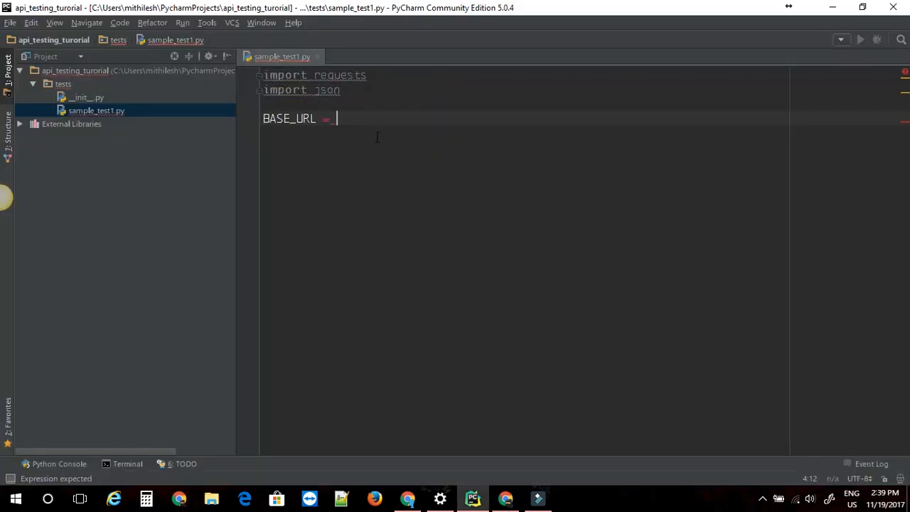
pyautogui.write('"https://reqres.in/')
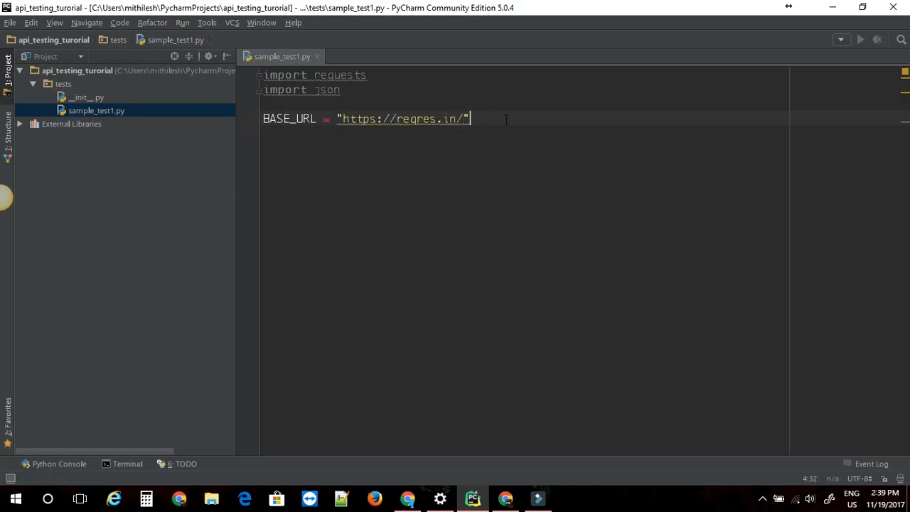
pyautogui.press('Backspace')
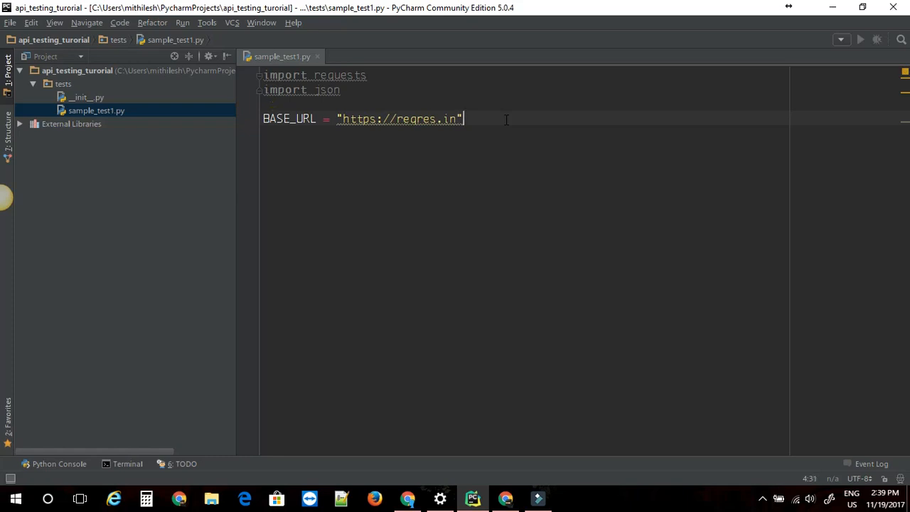
pyautogui.press('enter')
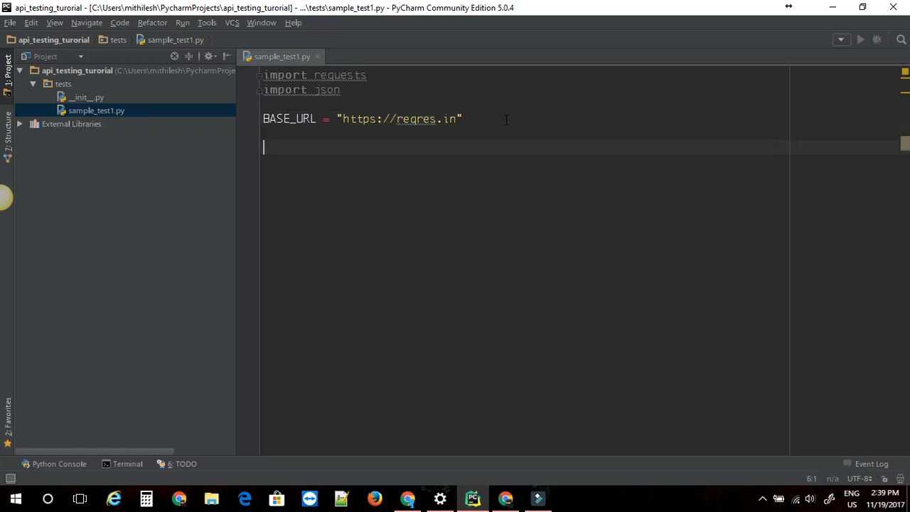
# Begin a requests.get(BASE_URL + ) call and check the endpoint path on Reqres
pyautogui.write('request.')
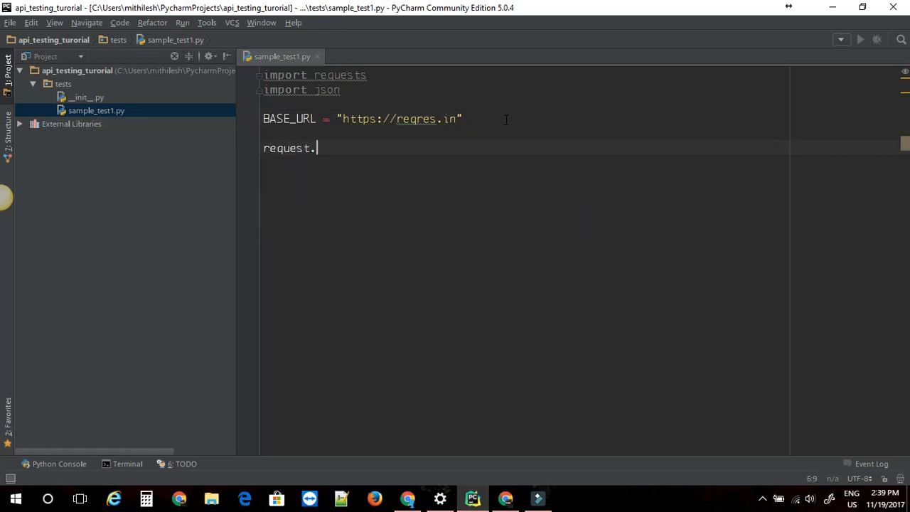
pyautogui.press('Backspace')
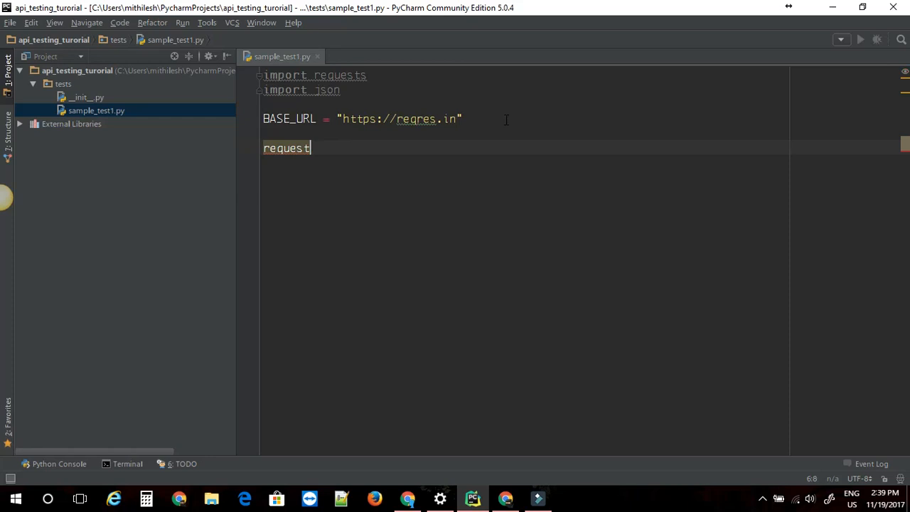
pyautogui.write('s')
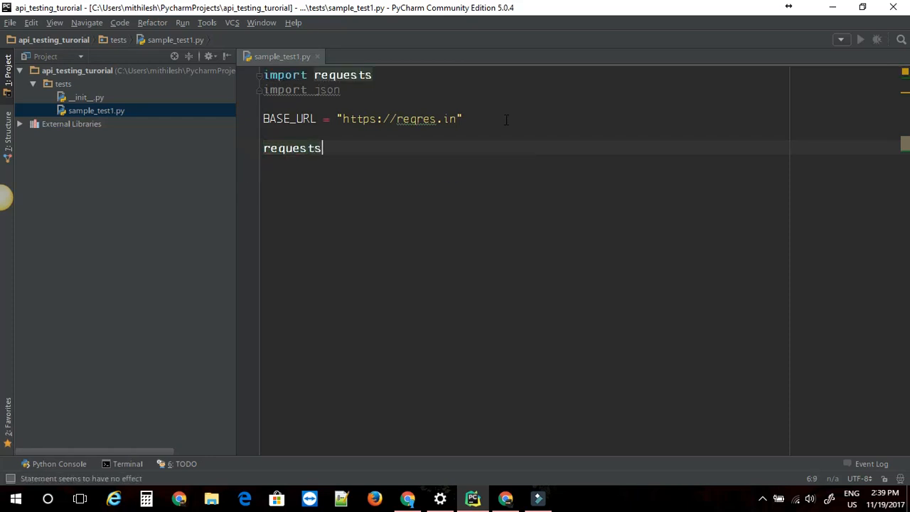
pyautogui.write('.get(')
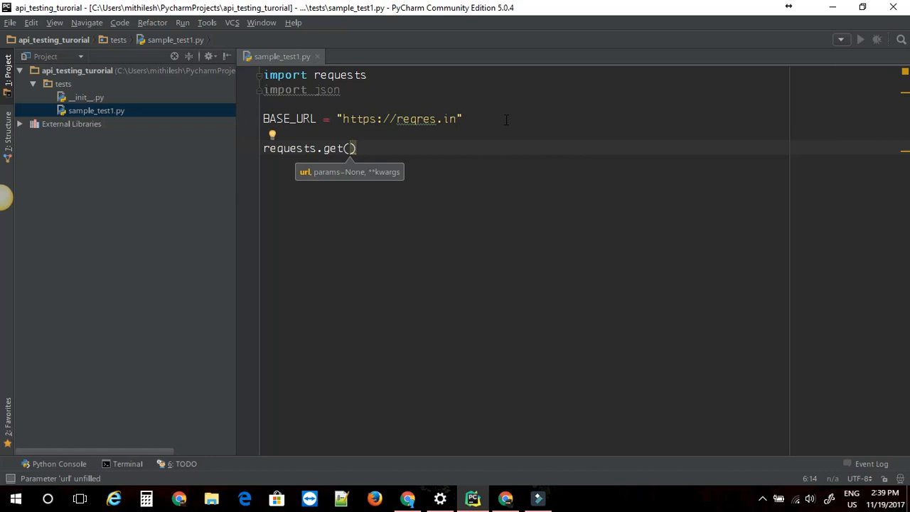
pyautogui.write('BASE_URL +')
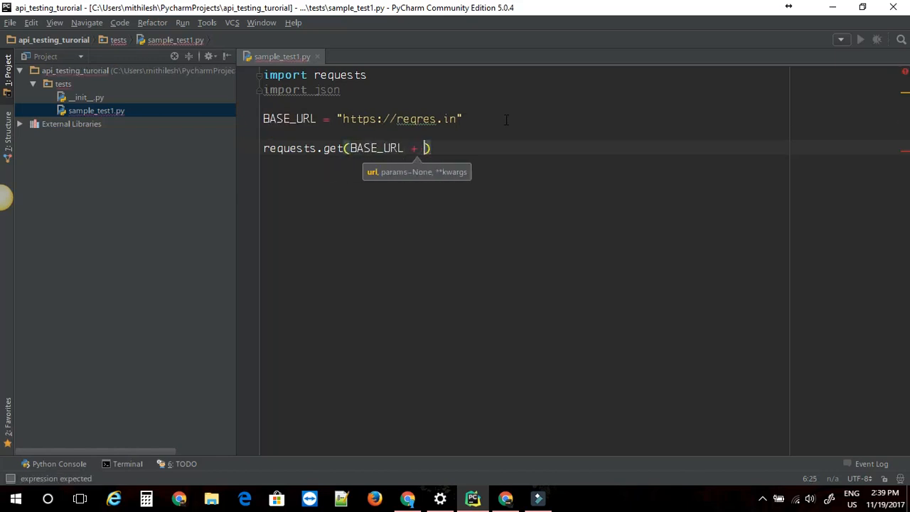
pyautogui.click(507, 498)
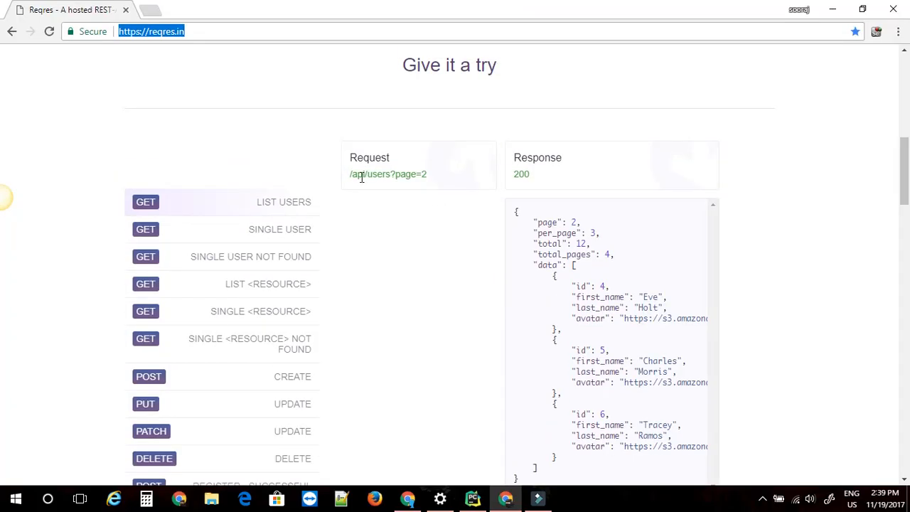
pyautogui.doubleClick(387, 174)
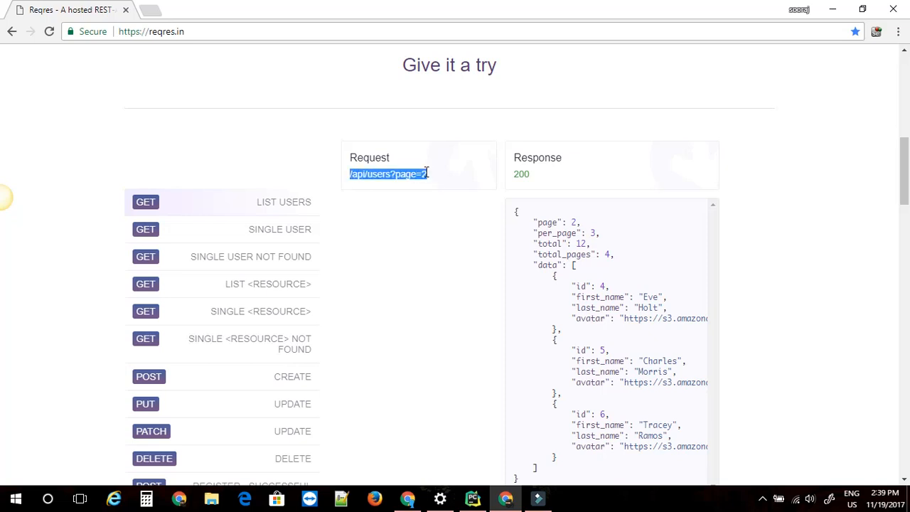
pyautogui.scroll(-3)
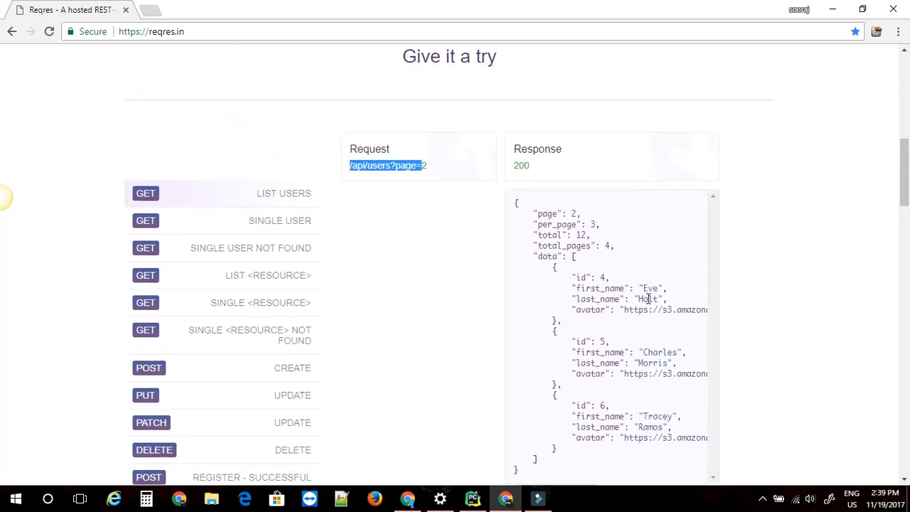
pyautogui.click(352, 165)
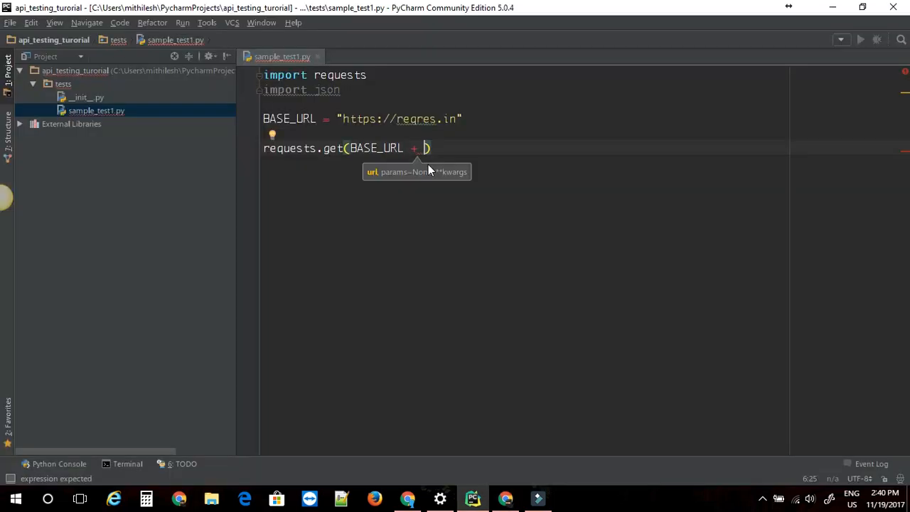
# Write response = requests.get(BASE_URL + "/api/users?page=2") followed by print(response)
pyautogui.write('""')
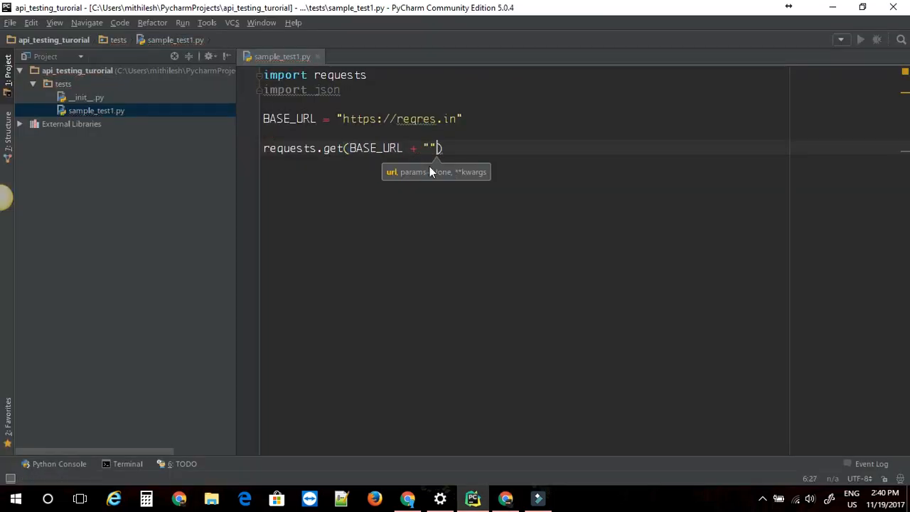
pyautogui.write('/api/users?page=2')
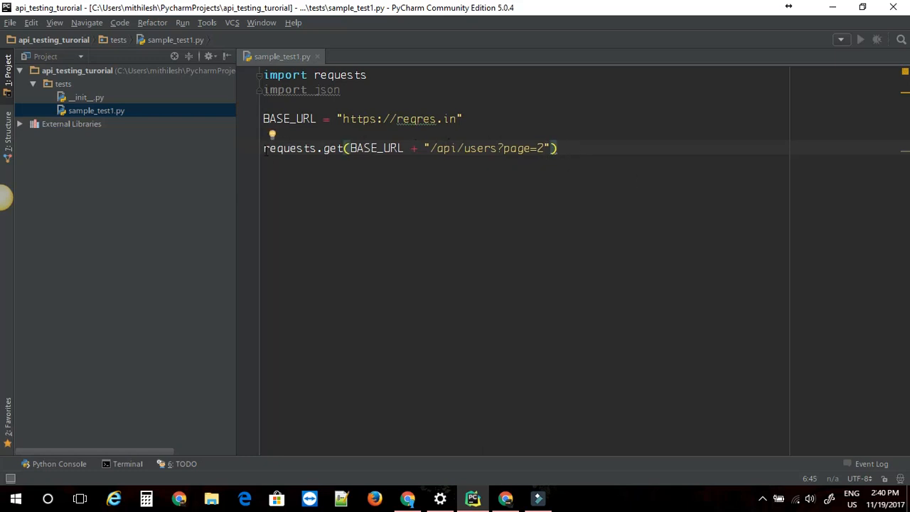
pyautogui.write('reesponse =')
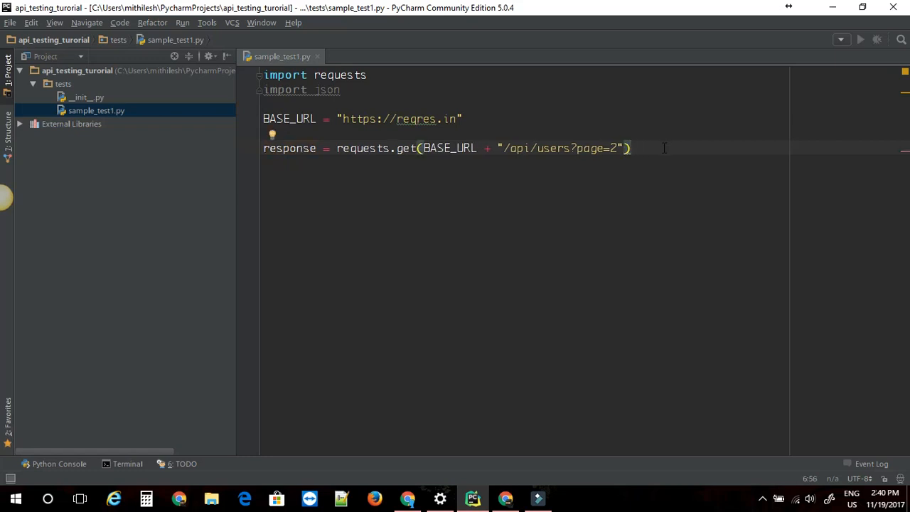
pyautogui.write('print(')
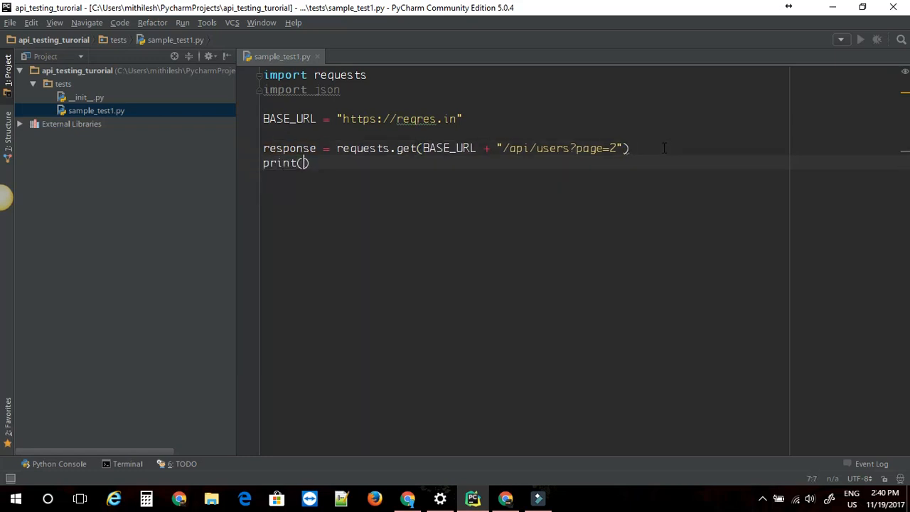
pyautogui.write('reso')
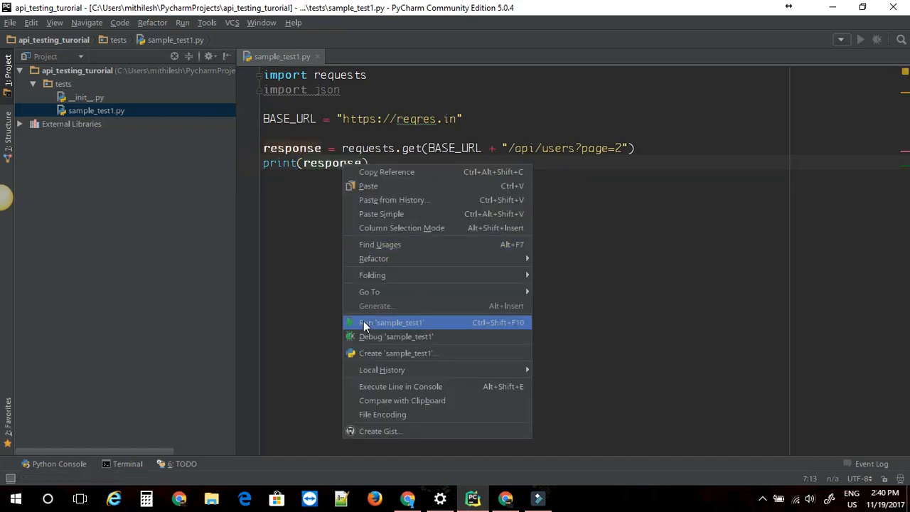
# Run sample_test1 and highlight the <Response [200]> output in the console
pyautogui.click(390, 322)
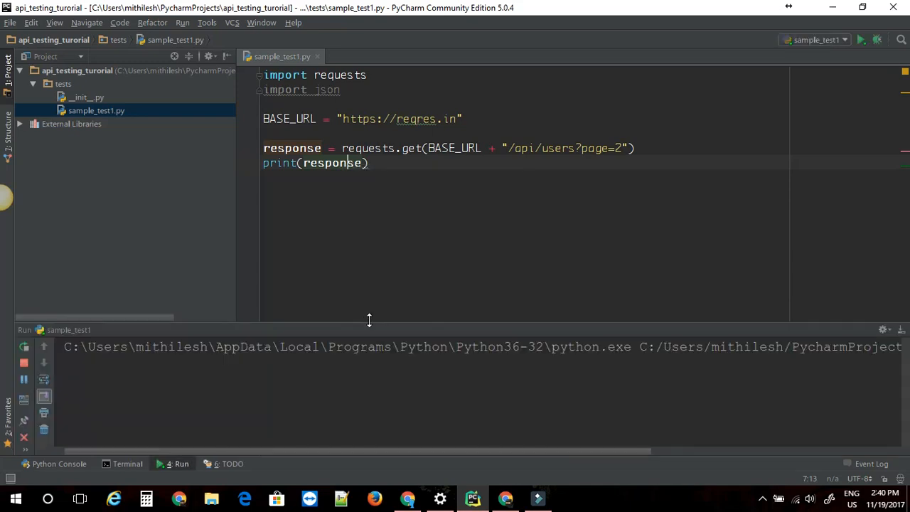
pyautogui.click(860, 40)
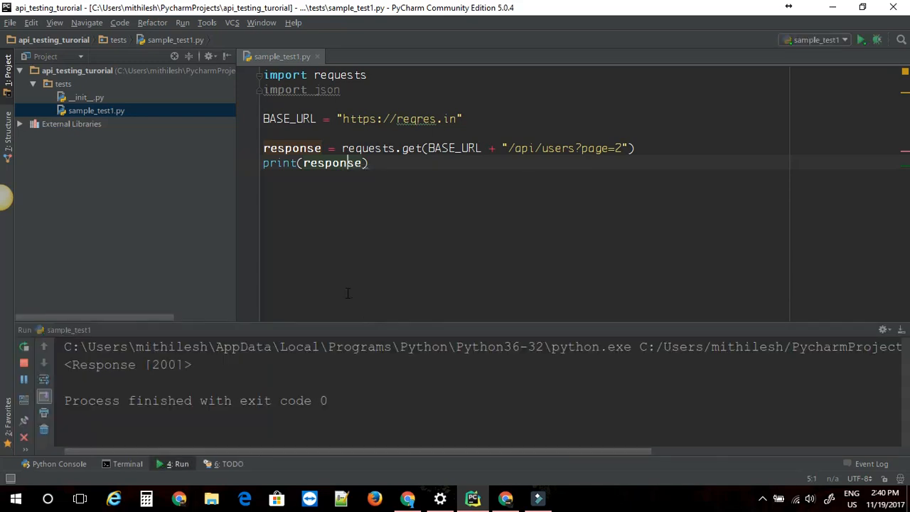
pyautogui.moveTo(80, 364); pyautogui.dragTo(182, 364)
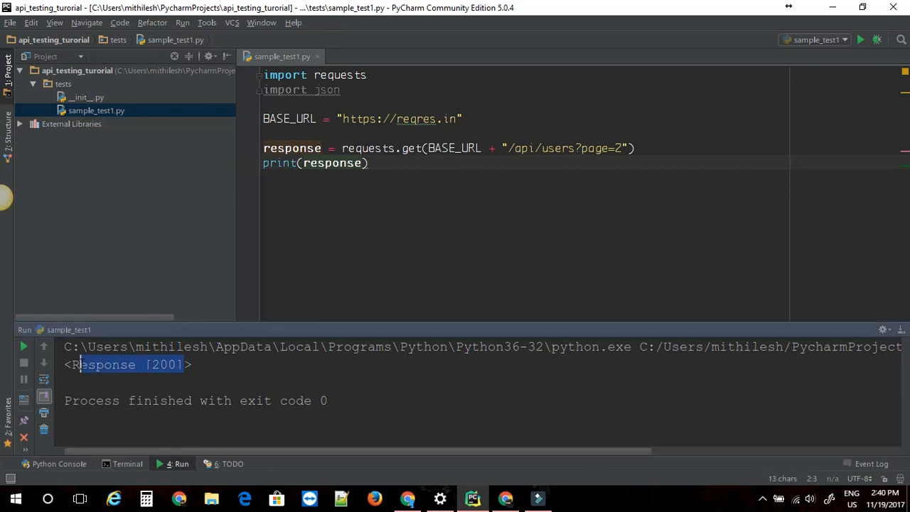
pyautogui.doubleClick(163, 364)
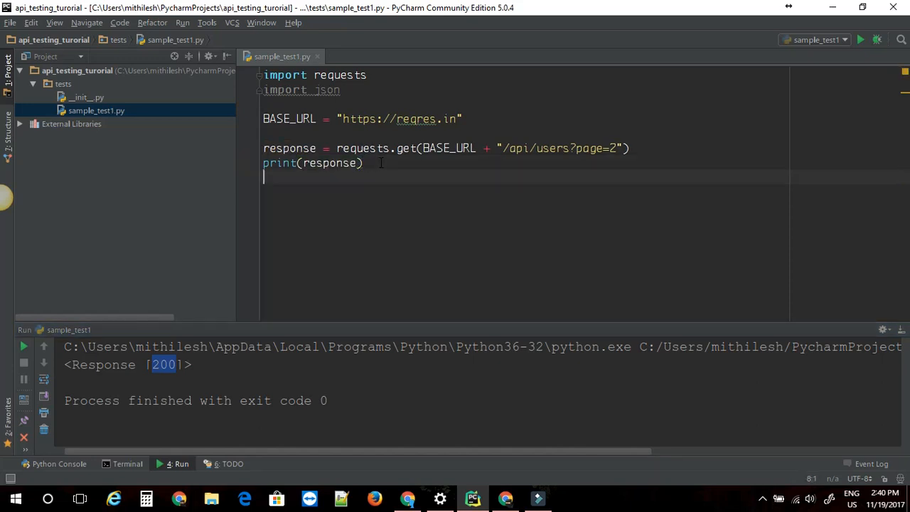
# Replace print(response) with print(response.json()) and rerun to show the page 2 users data
pyautogui.write('print(response.json(')
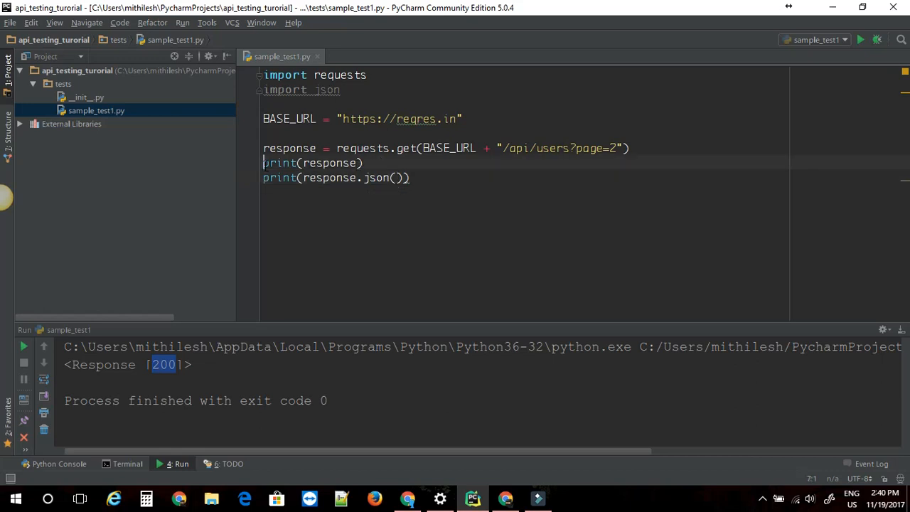
pyautogui.press('ctrl+/')
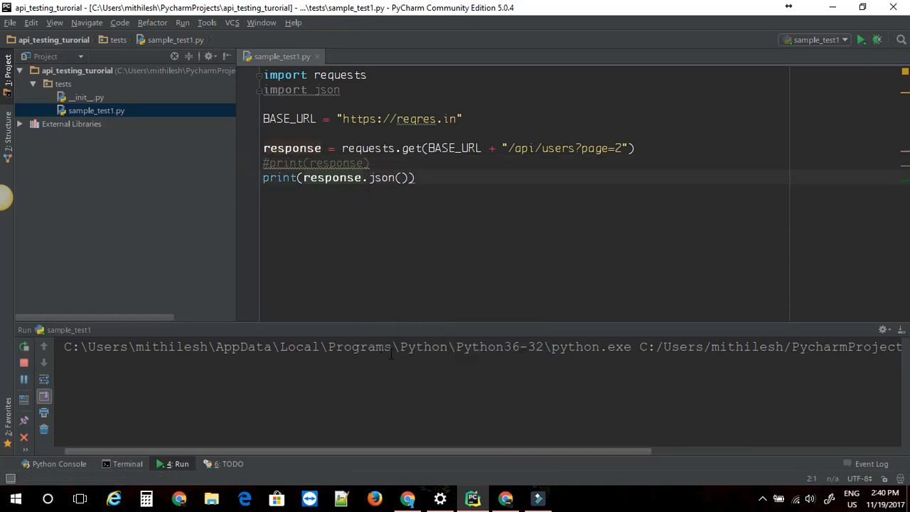
pyautogui.click(860, 40)
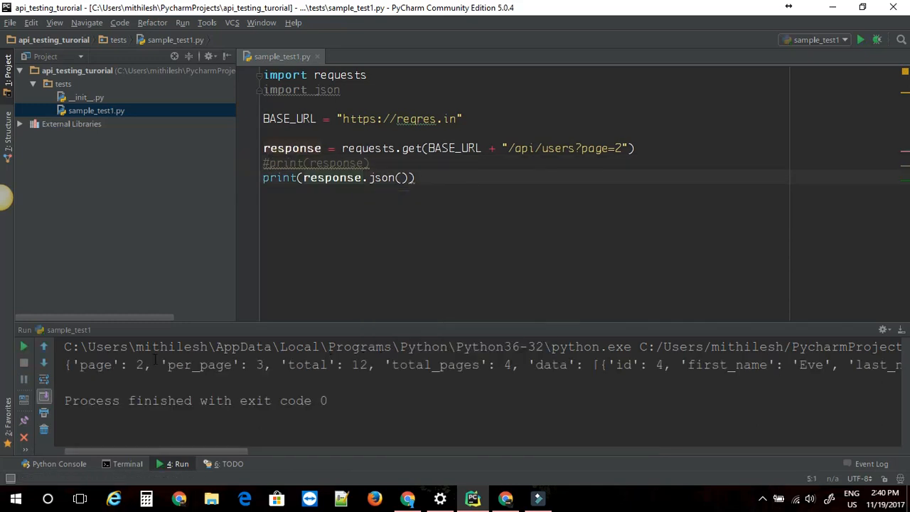
pyautogui.moveTo(64, 364); pyautogui.dragTo(547, 364)
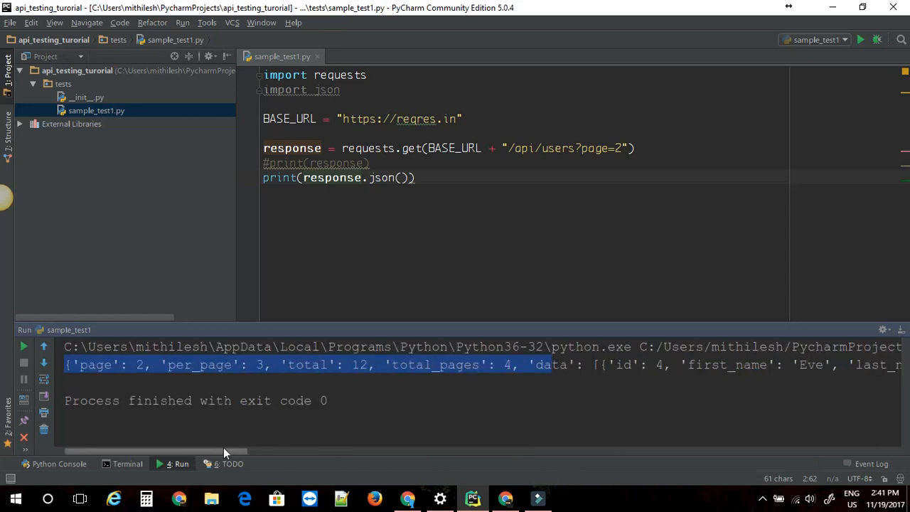
pyautogui.hscroll(3)
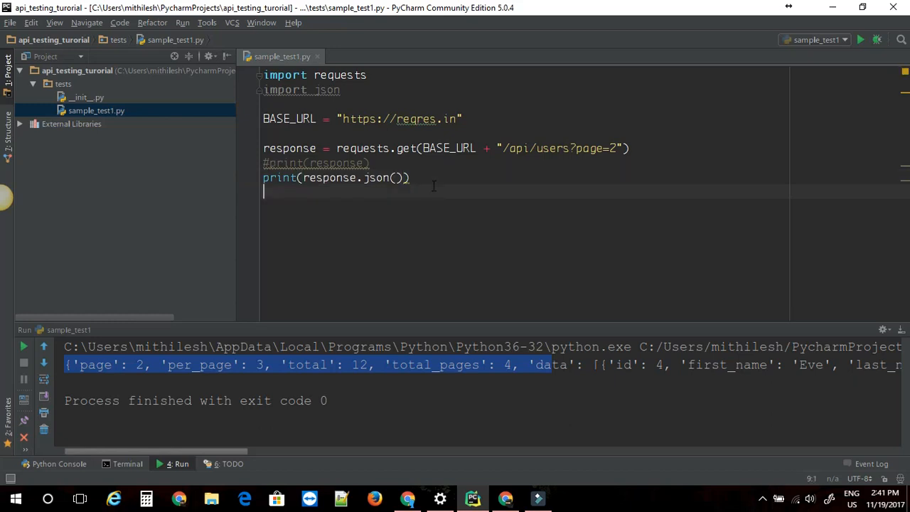
pyautogui.moveTo(302, 89)
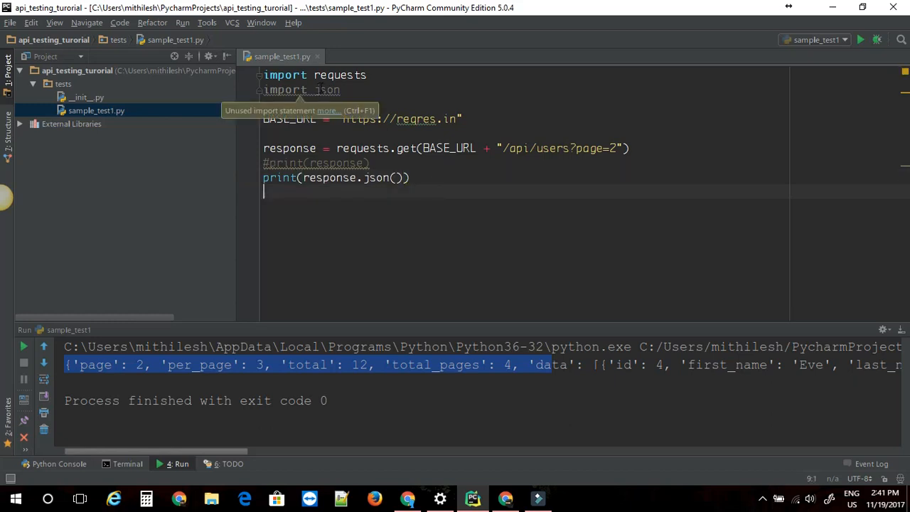
pyautogui.moveTo(398, 290)
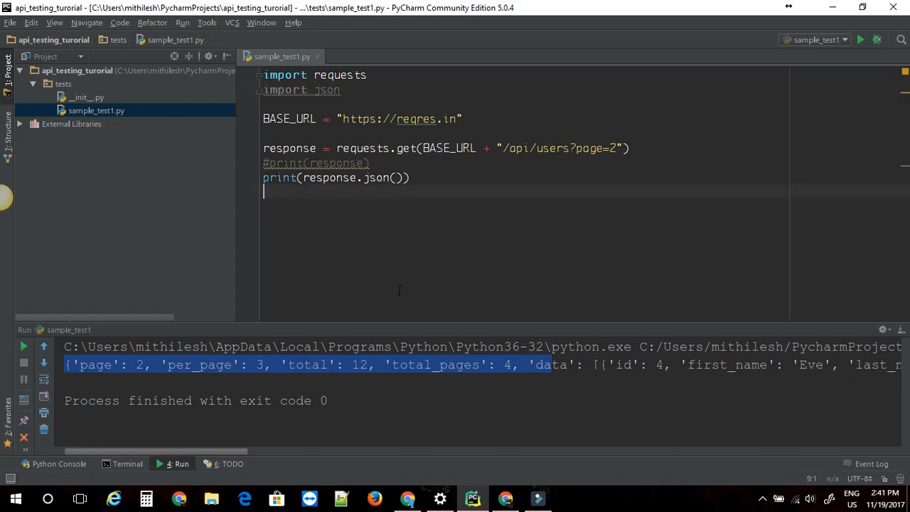
# Print json.dumps(response.json(), indent=4) instead of the raw JSON and rerun sample_test1
pyautogui.write('print(json.dumps(')
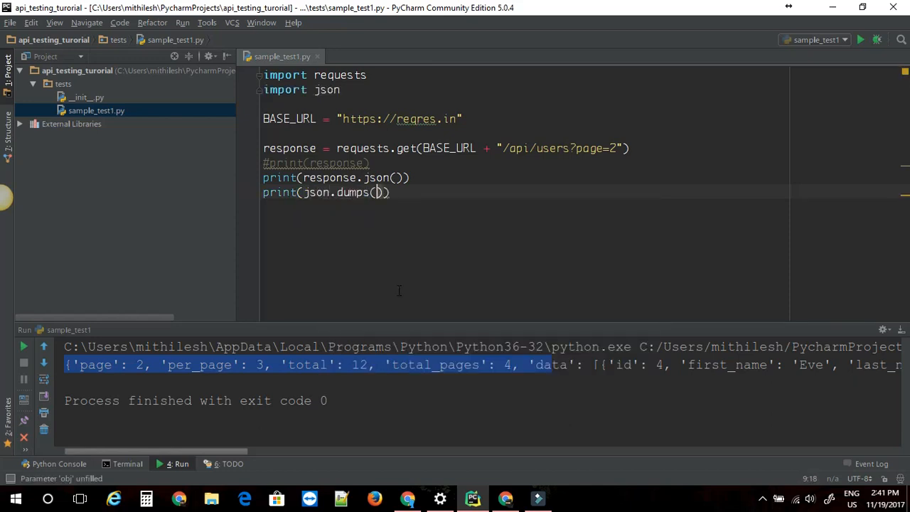
pyautogui.write('response.json(')
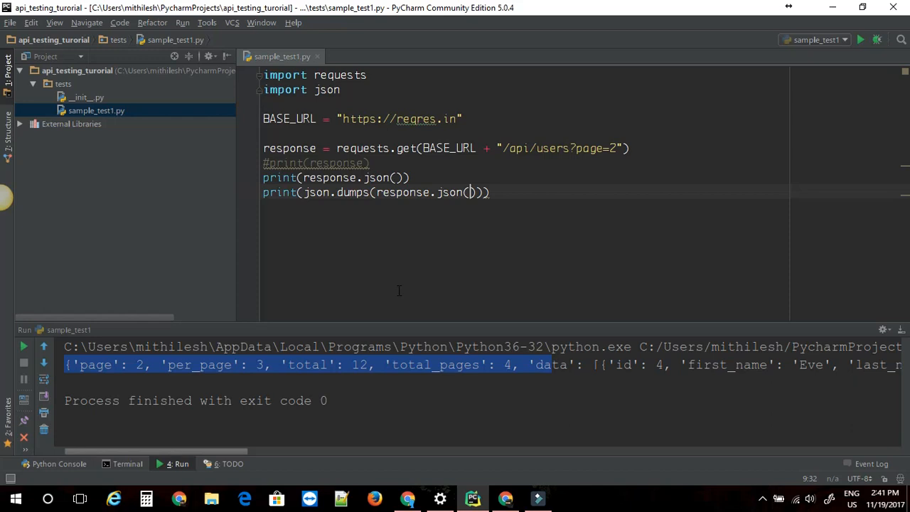
pyautogui.write(',')
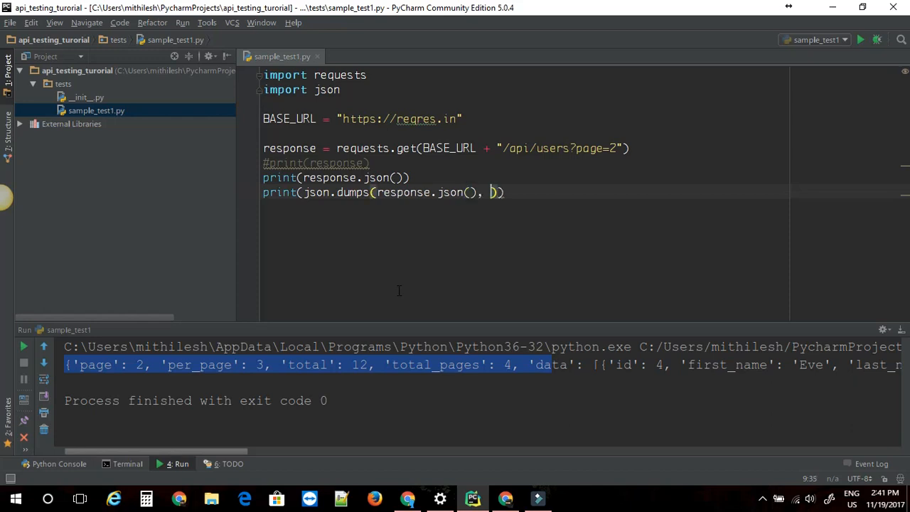
pyautogui.write('inde')
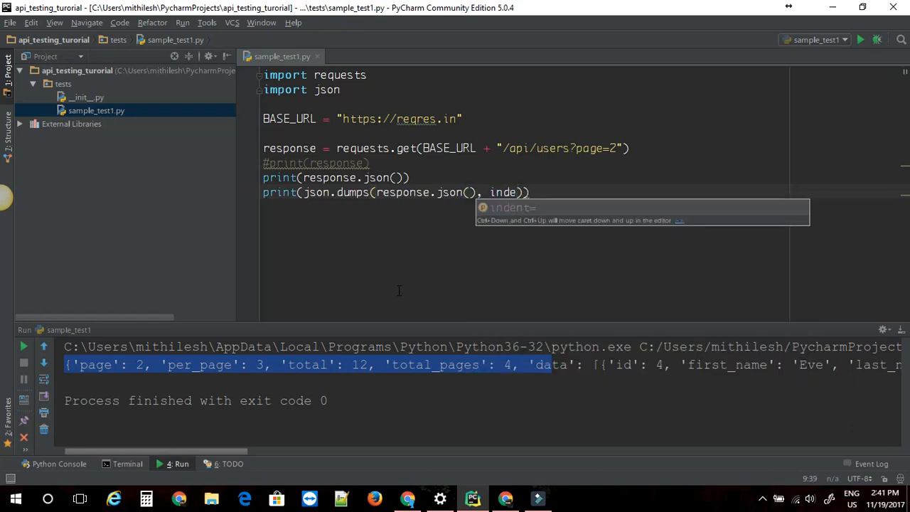
pyautogui.write('4')
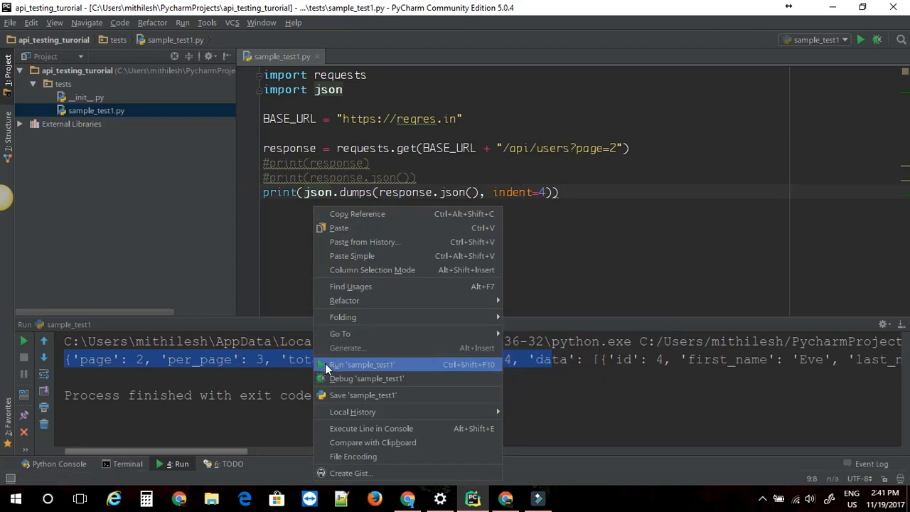
pyautogui.click(361, 364)
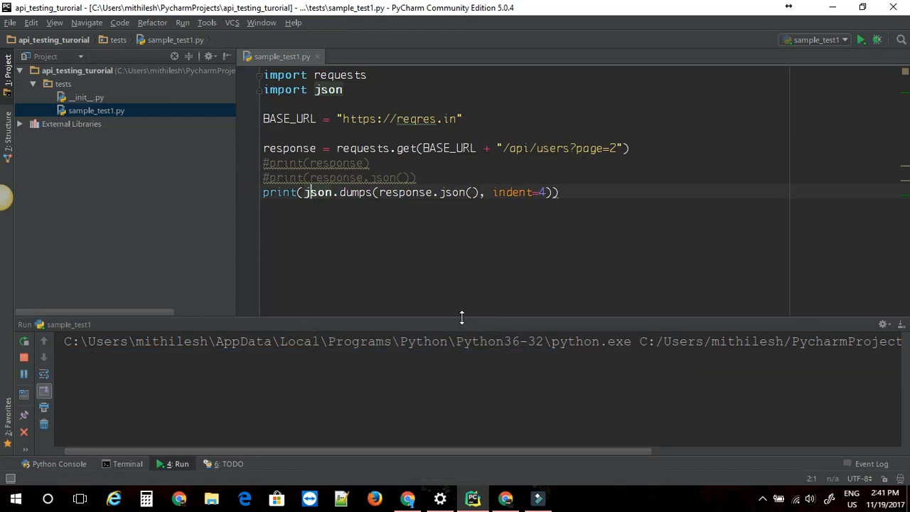